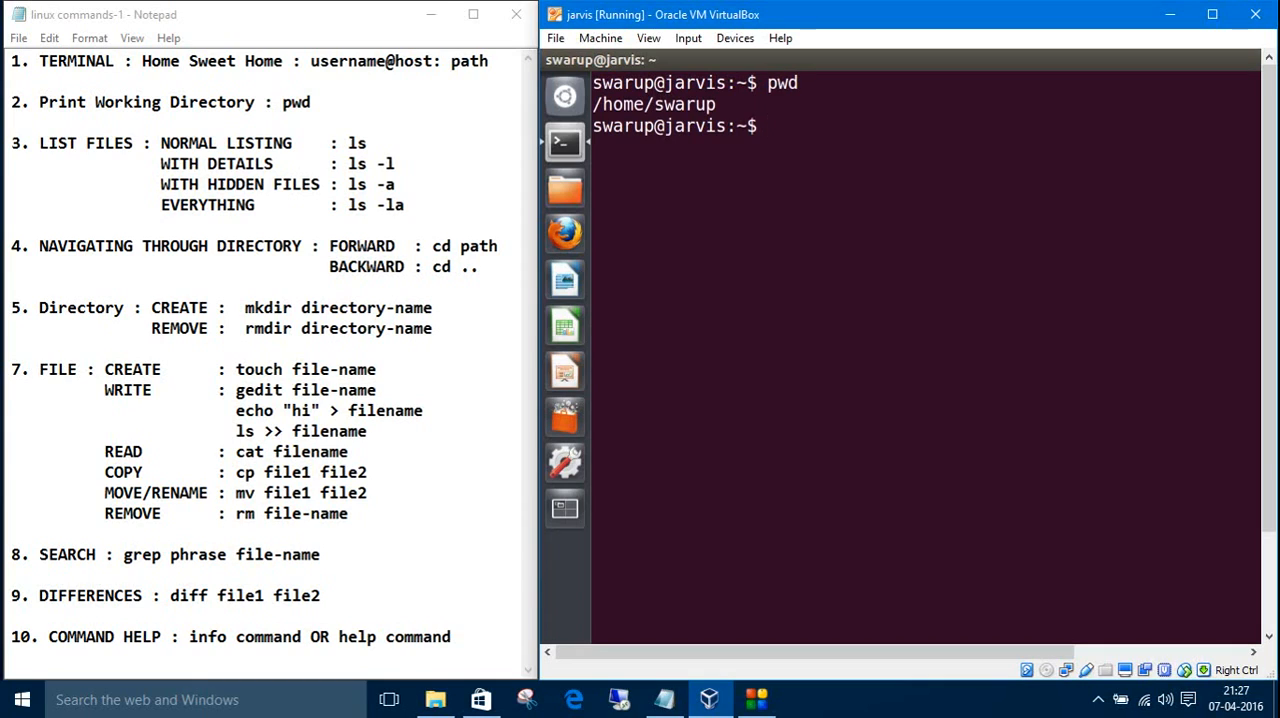
type("ls")
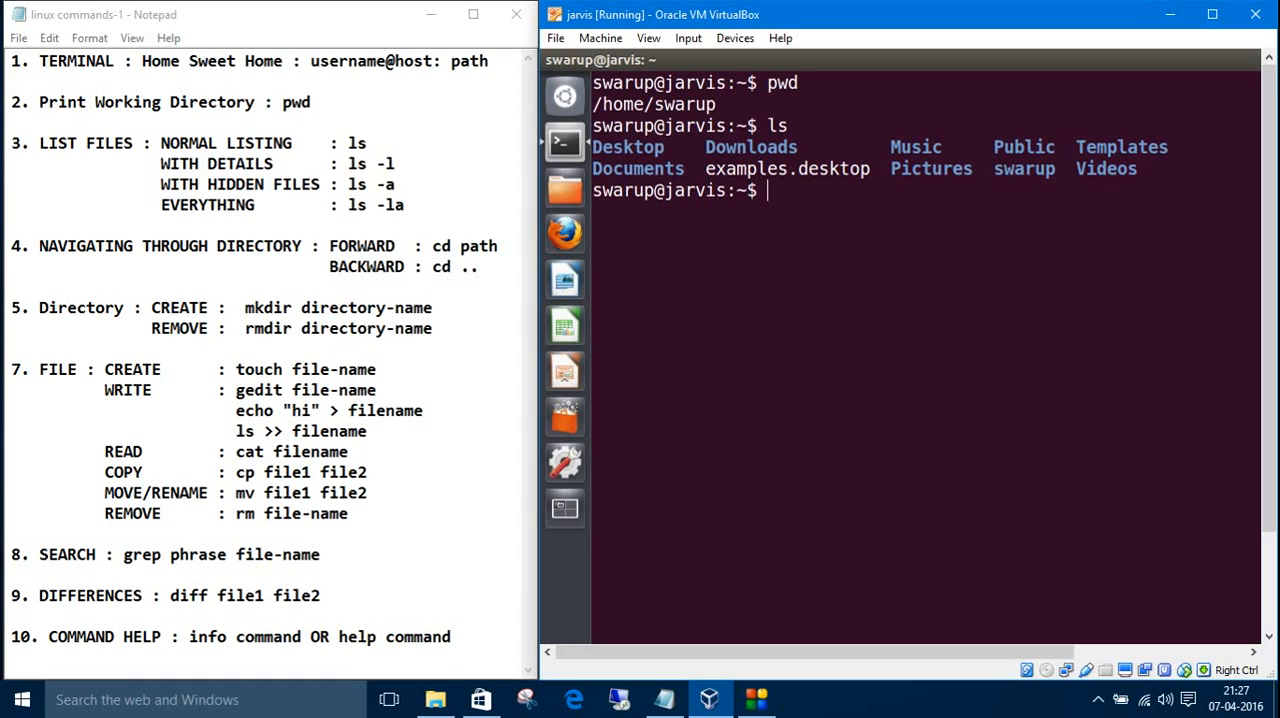
type("ls -l")
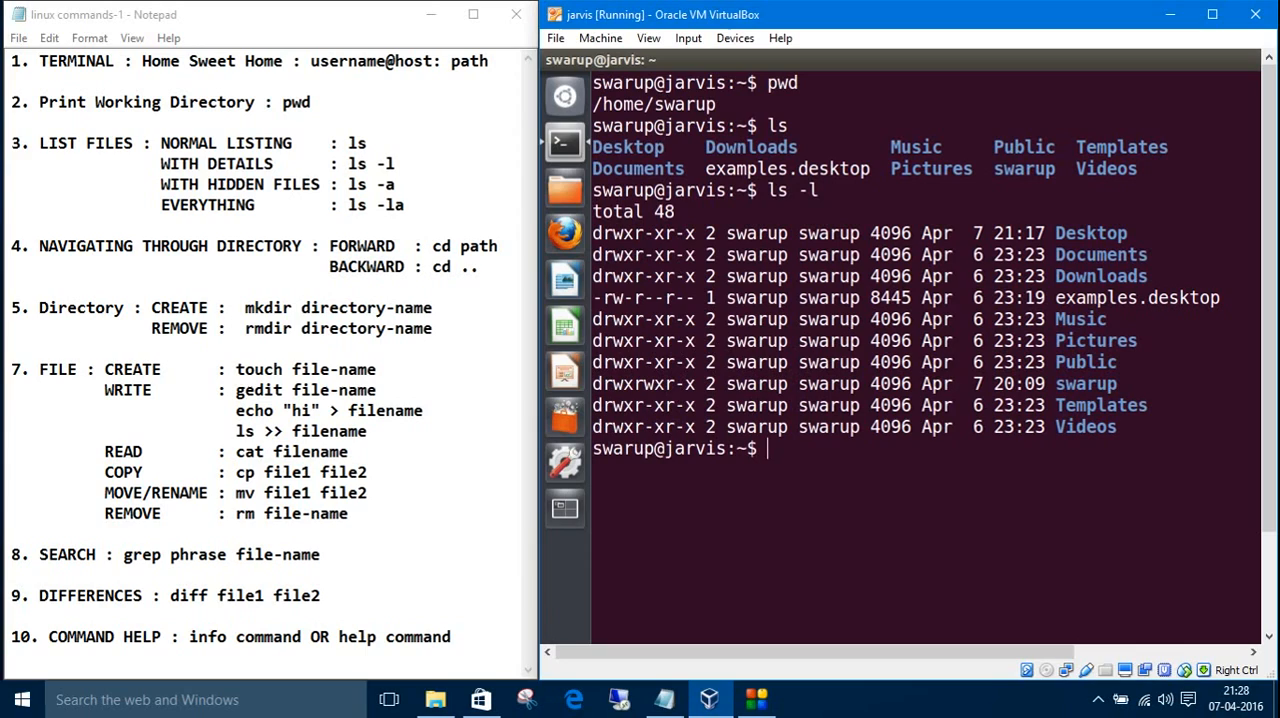
mouse_move(676, 232)
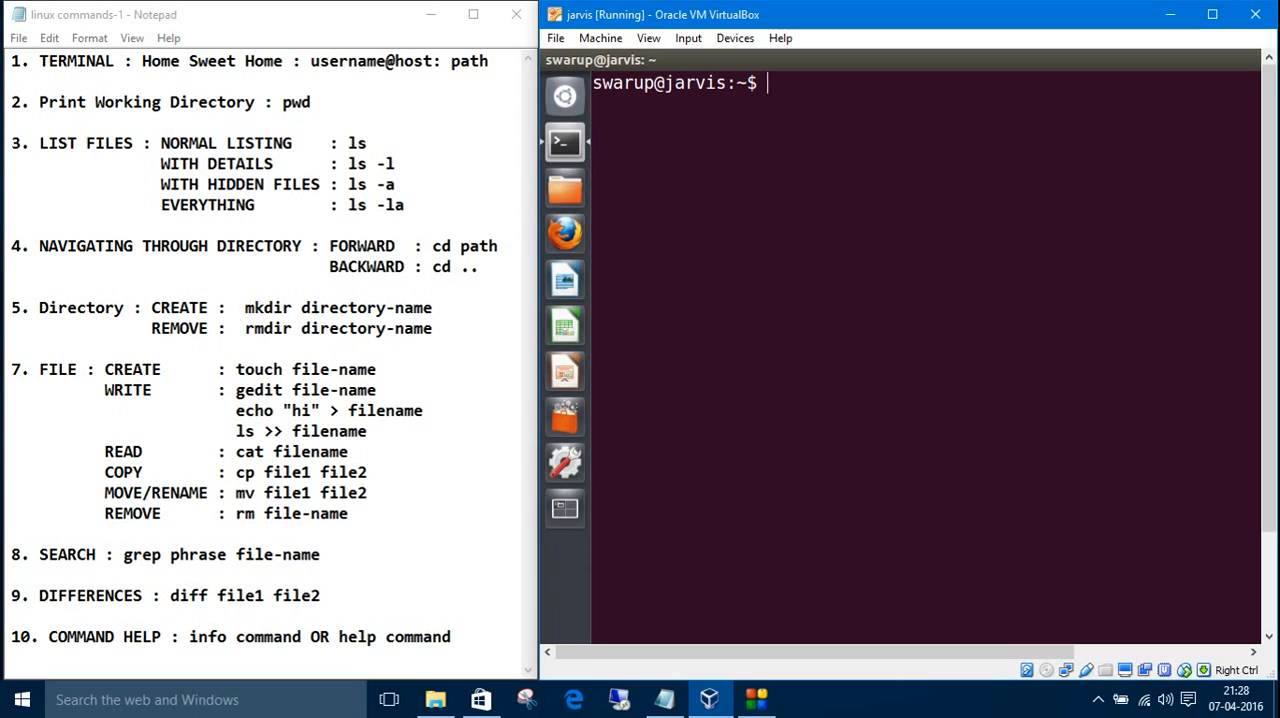
type("ls -a")
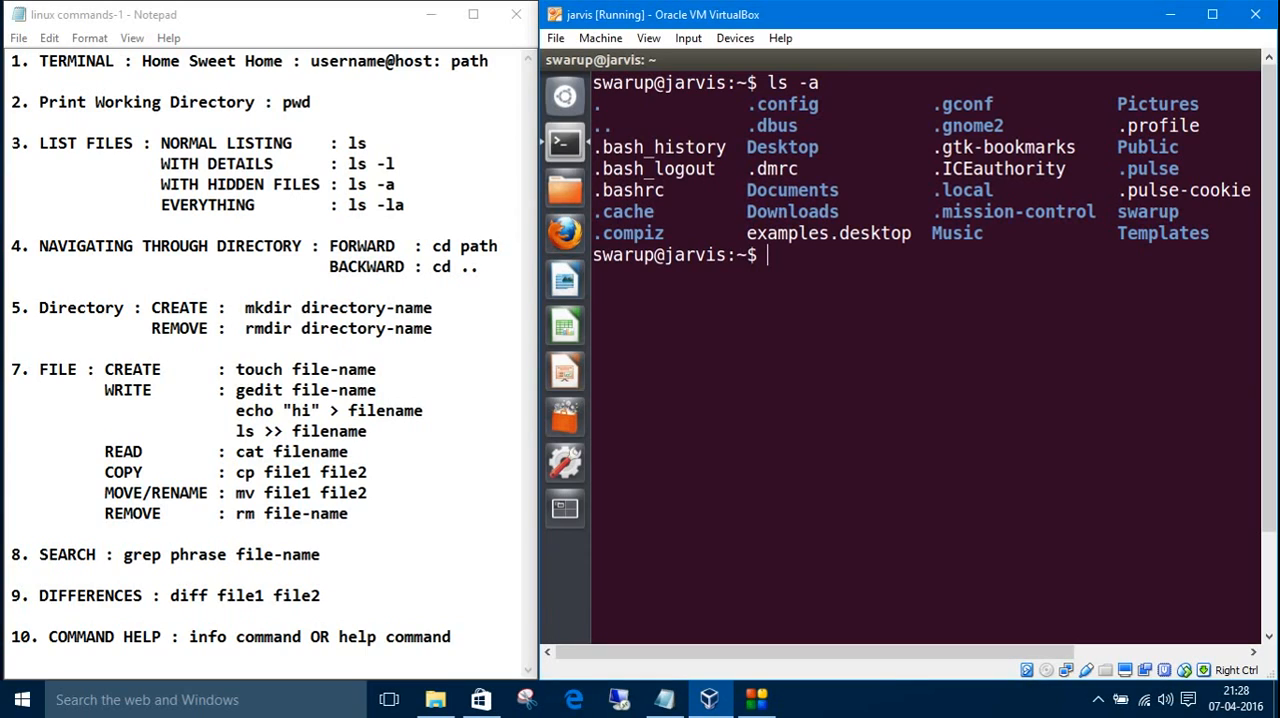
type("ls")
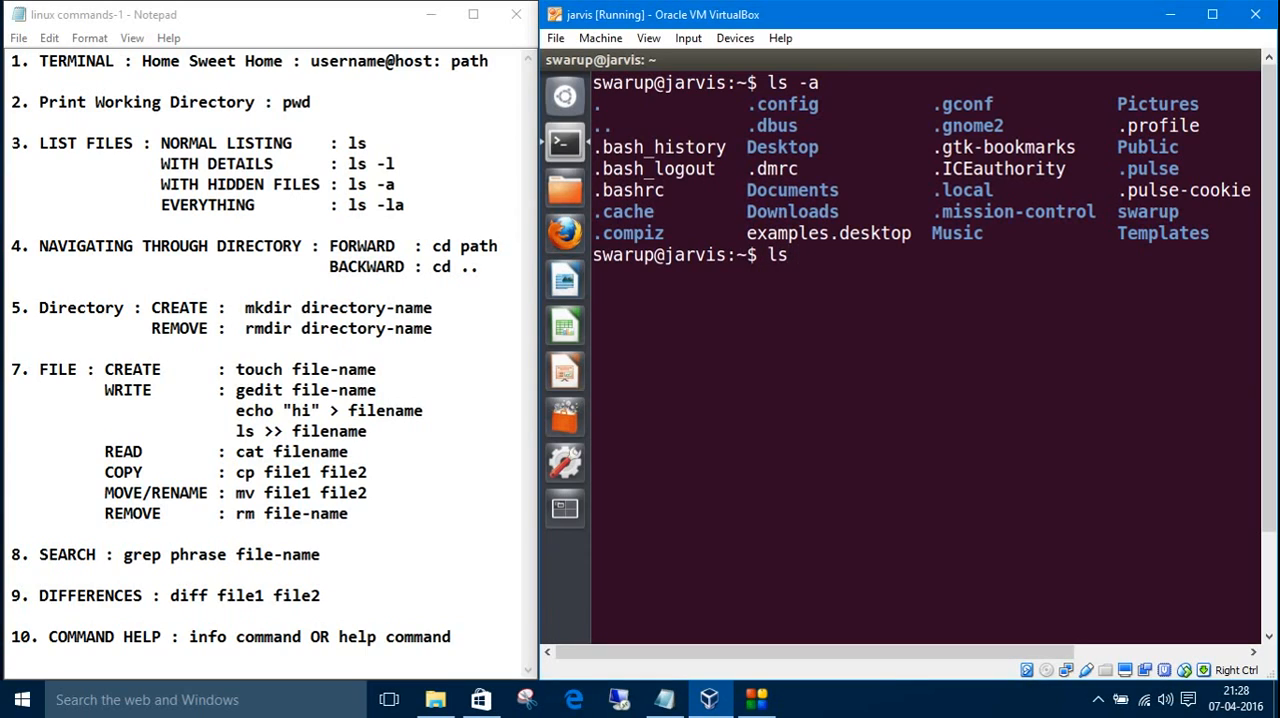
type("-la")
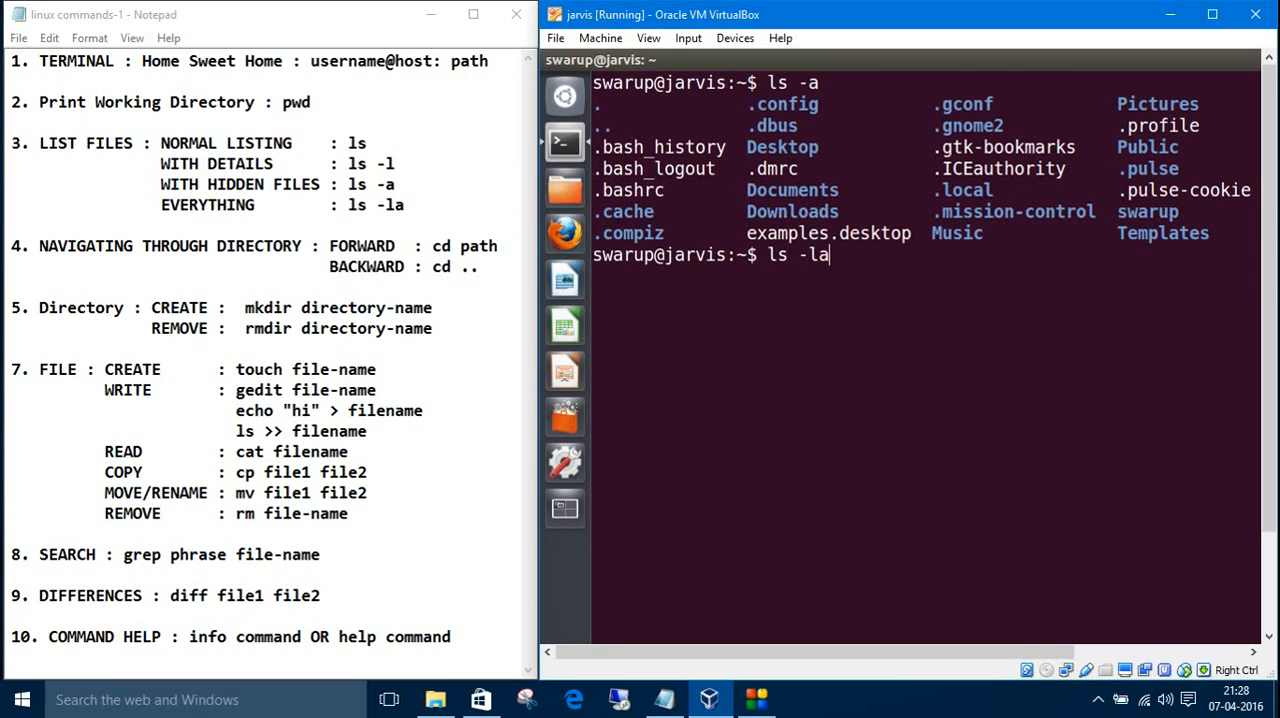